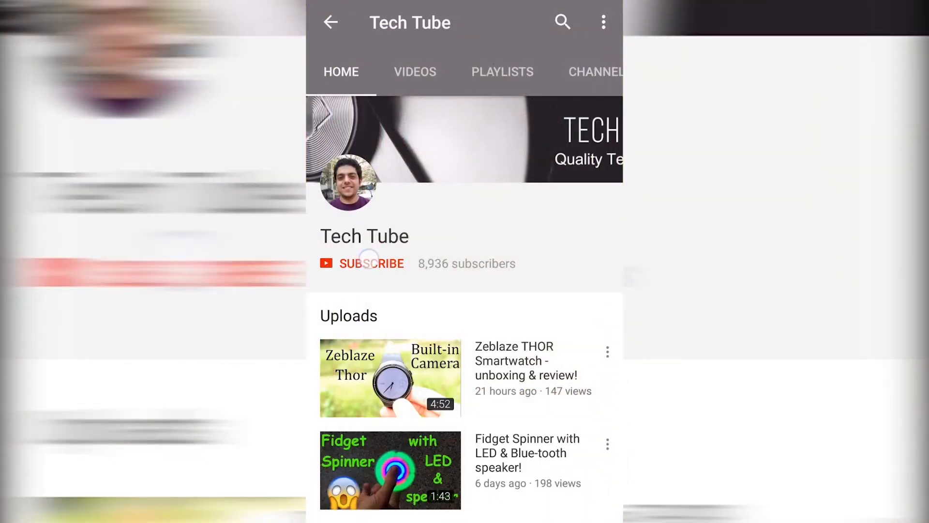
Step: Subscribe to Tech Tube, then browse Remix OS Settings down to About tablet
{"action": "left_click", "coordinate": [372, 264]}
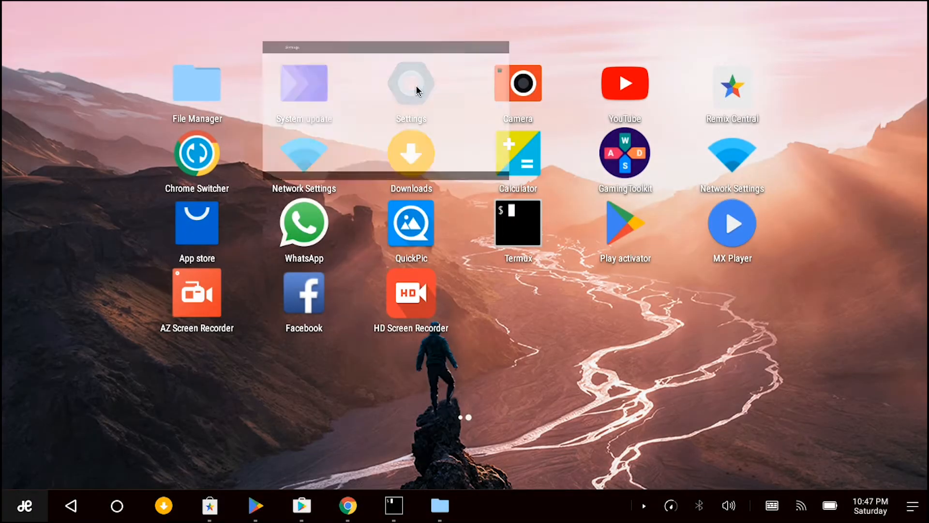
{"action": "left_click", "coordinate": [410, 83]}
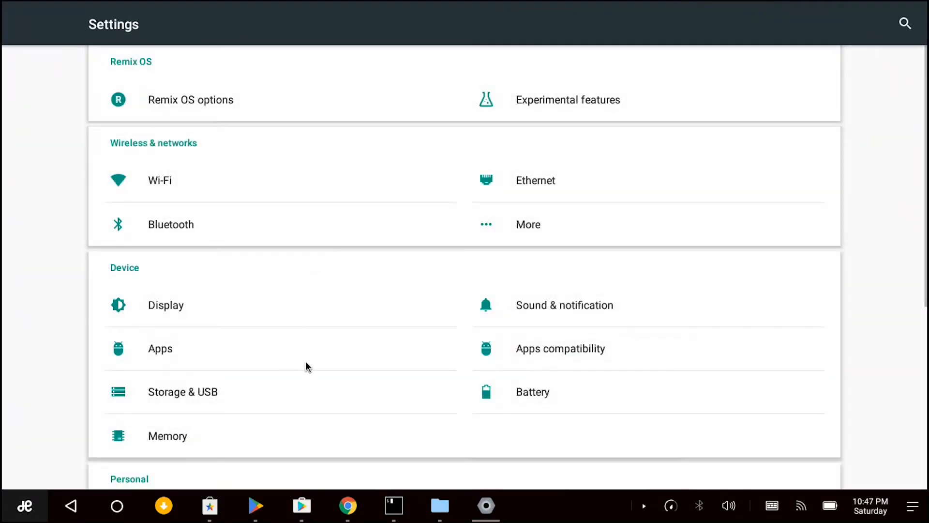
{"action": "scroll", "scroll_direction": "down", "scroll_amount": 3}
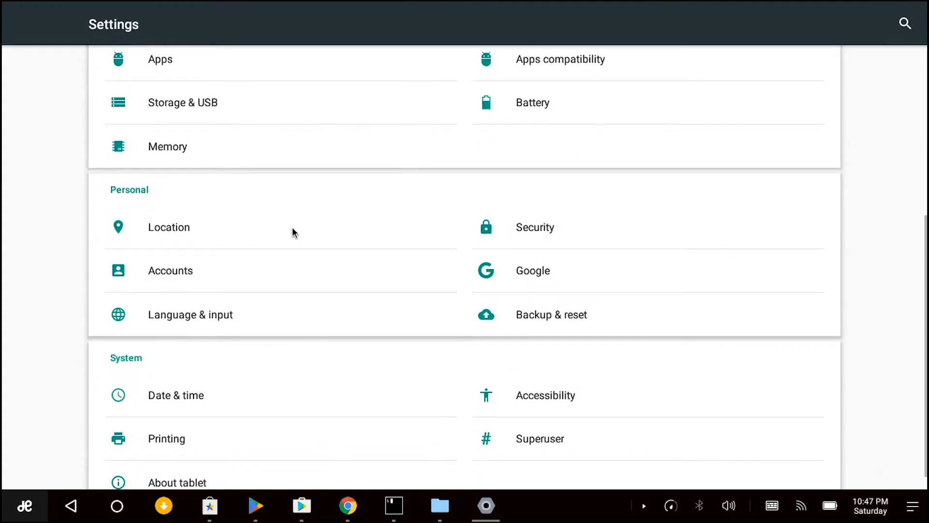
{"action": "scroll", "scroll_direction": "down", "scroll_amount": 3}
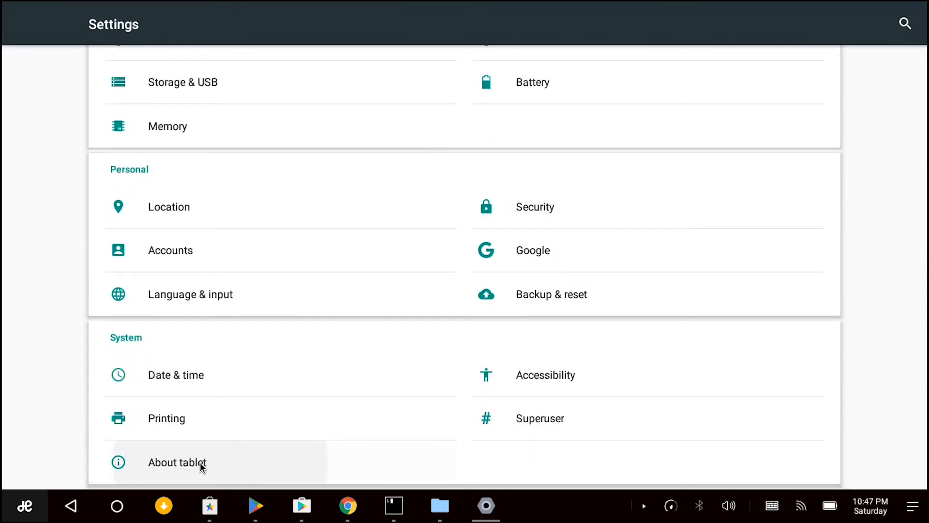
{"action": "left_click", "coordinate": [177, 463]}
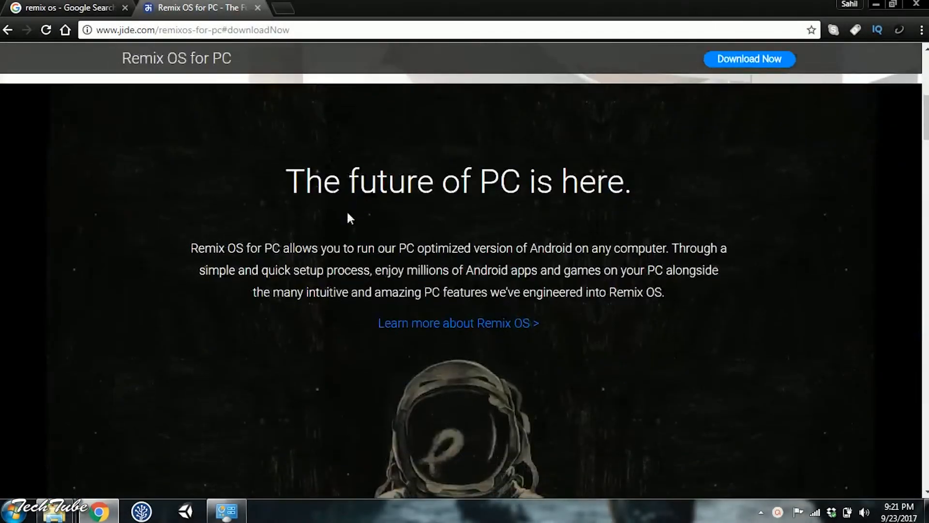
Step: Scroll the jide.com Remix OS for PC page past the features toward downloads
{"action": "scroll", "scroll_direction": "down", "scroll_amount": 3}
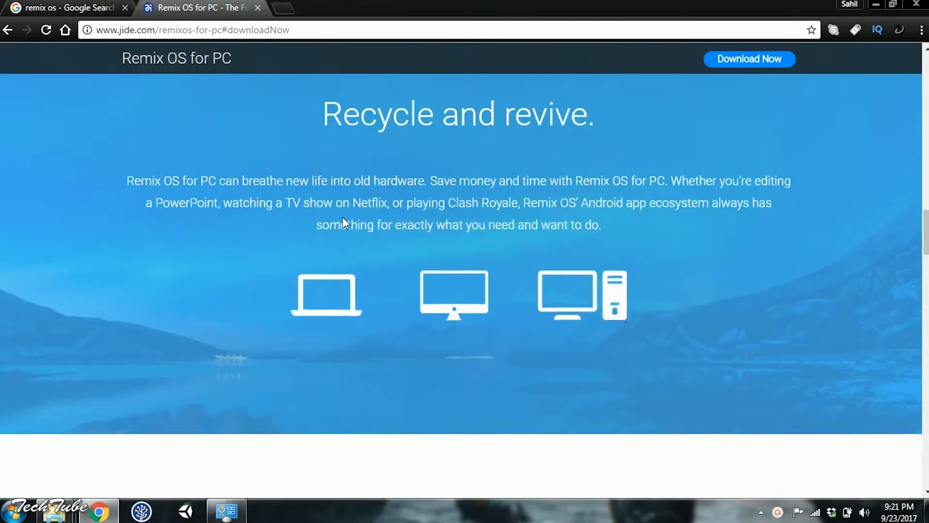
{"action": "scroll", "scroll_direction": "down", "scroll_amount": 3}
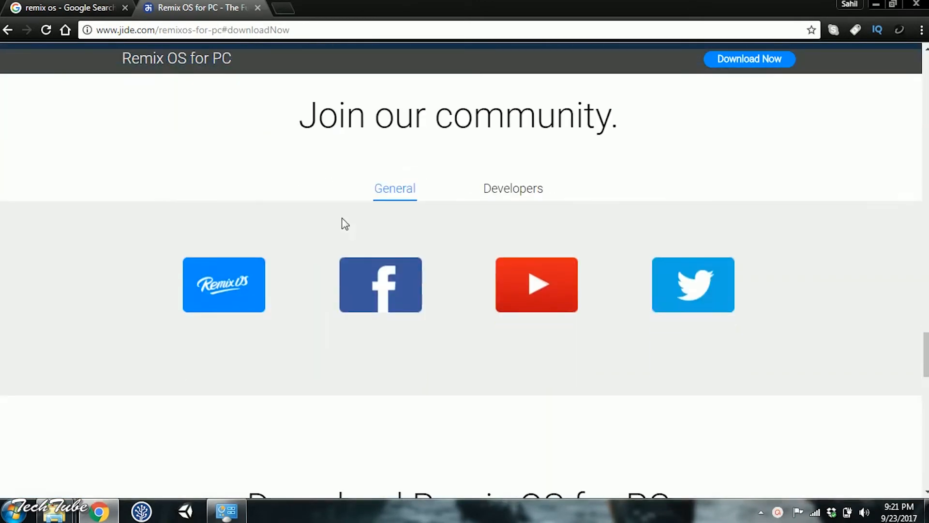
{"action": "scroll", "scroll_direction": "down", "scroll_amount": 3}
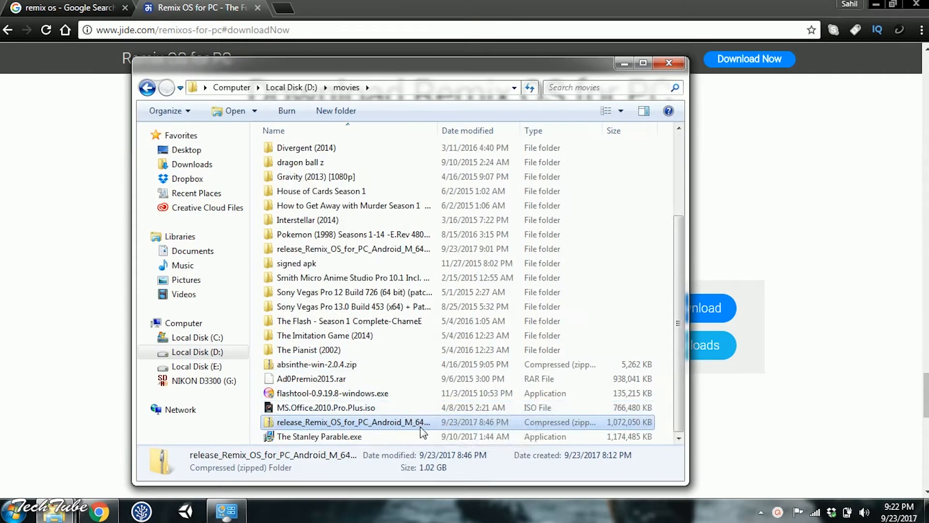
Step: Open the extracted Remix OS release folder in D:\movies and select the Installation Tool
{"action": "right_click", "coordinate": [353, 422]}
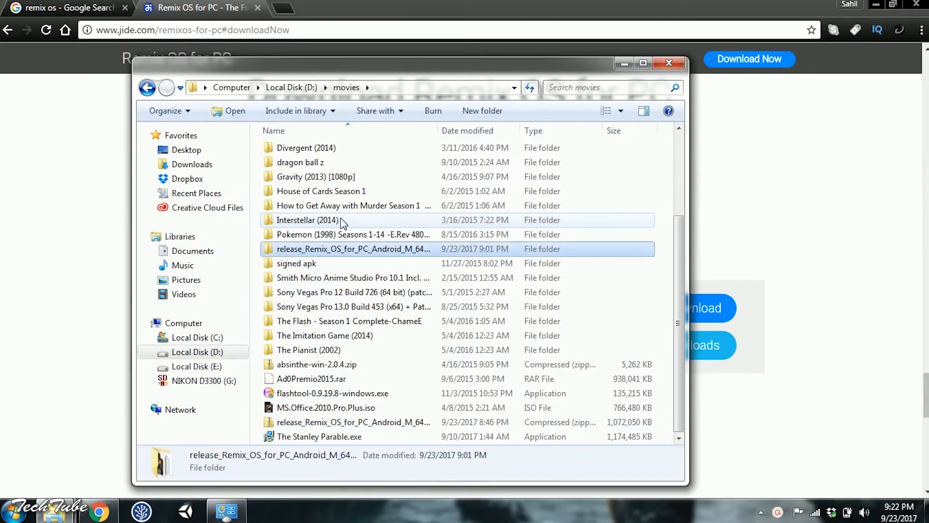
{"action": "double_click", "coordinate": [353, 249]}
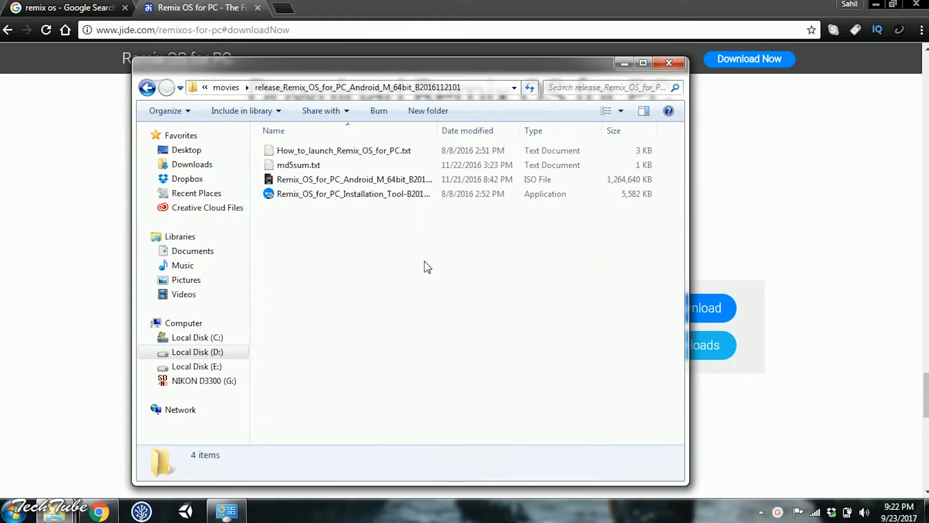
{"action": "left_click", "coordinate": [353, 193]}
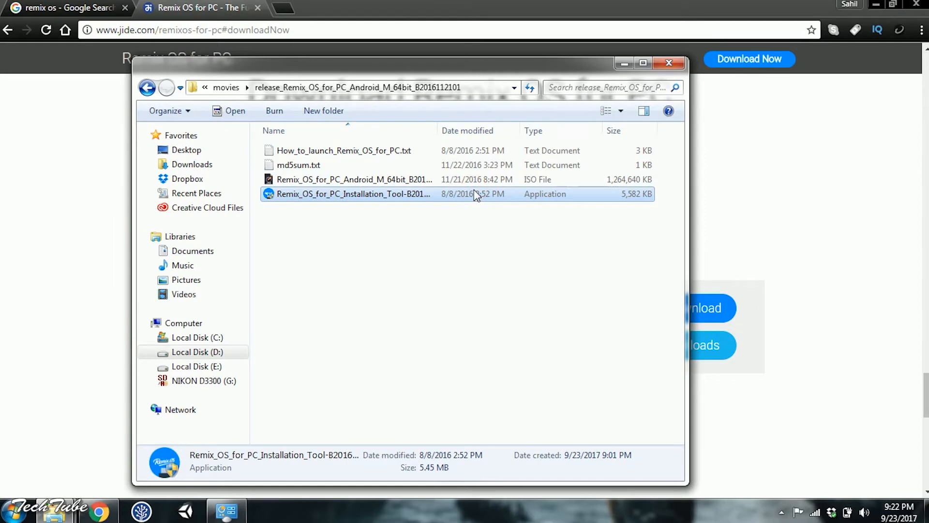
Step: Launch the Installation Tool with the Remix OS ISO, drive D: and hard disk type
{"action": "double_click", "coordinate": [354, 193]}
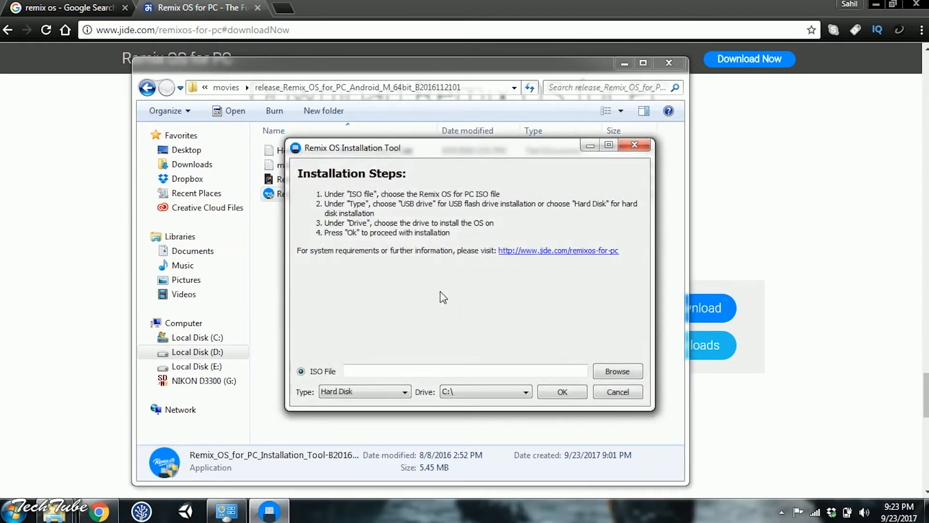
{"action": "left_click", "coordinate": [617, 371]}
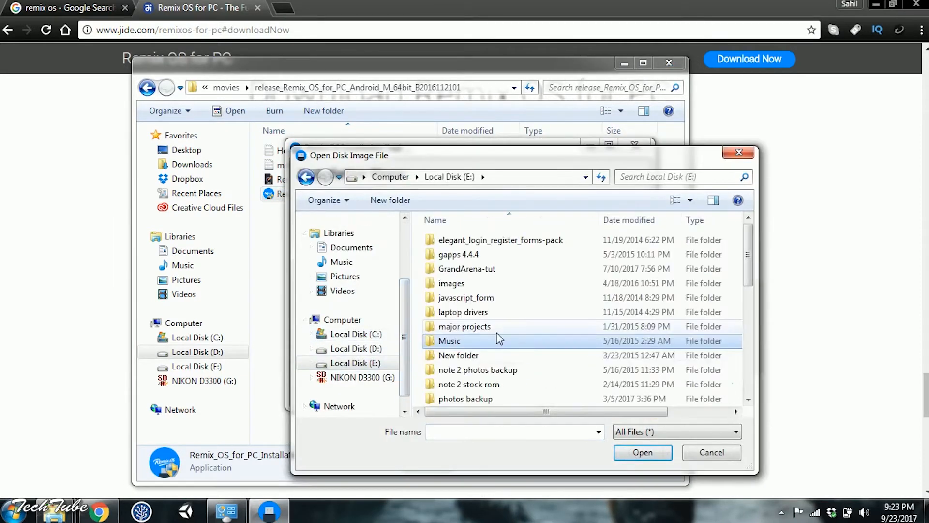
{"action": "left_click", "coordinate": [356, 349]}
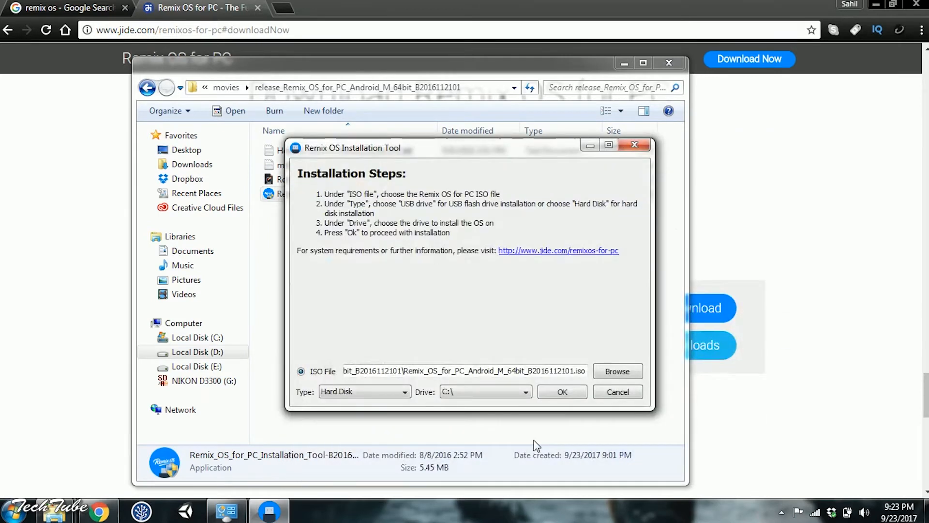
{"action": "mouse_move", "coordinate": [461, 442]}
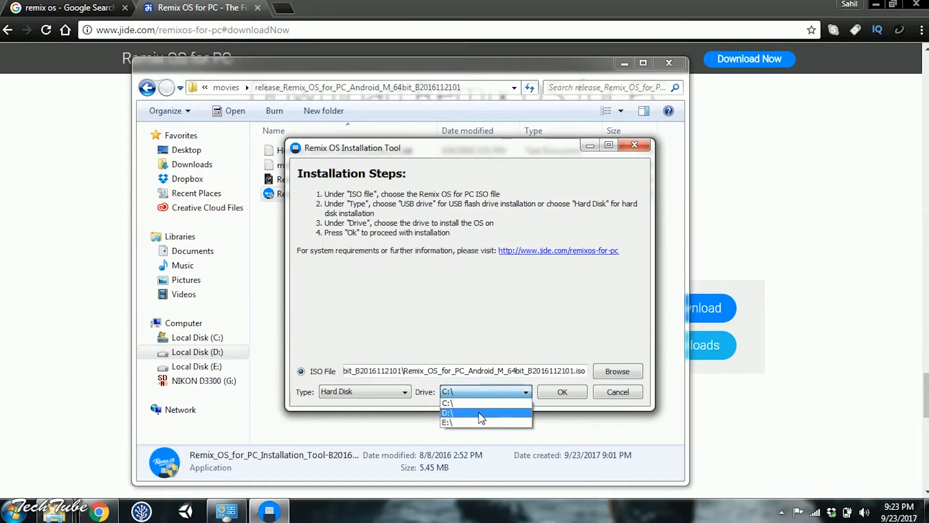
{"action": "left_click", "coordinate": [449, 413]}
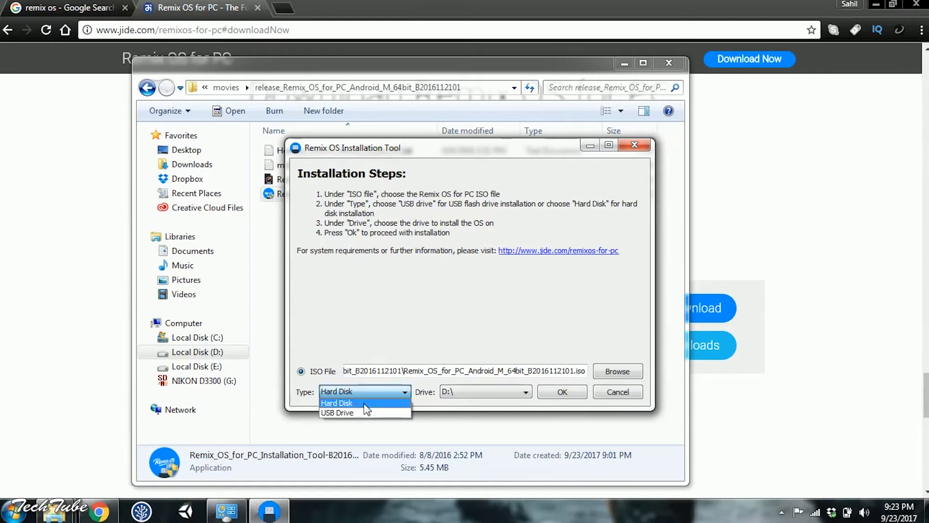
{"action": "left_click", "coordinate": [336, 402]}
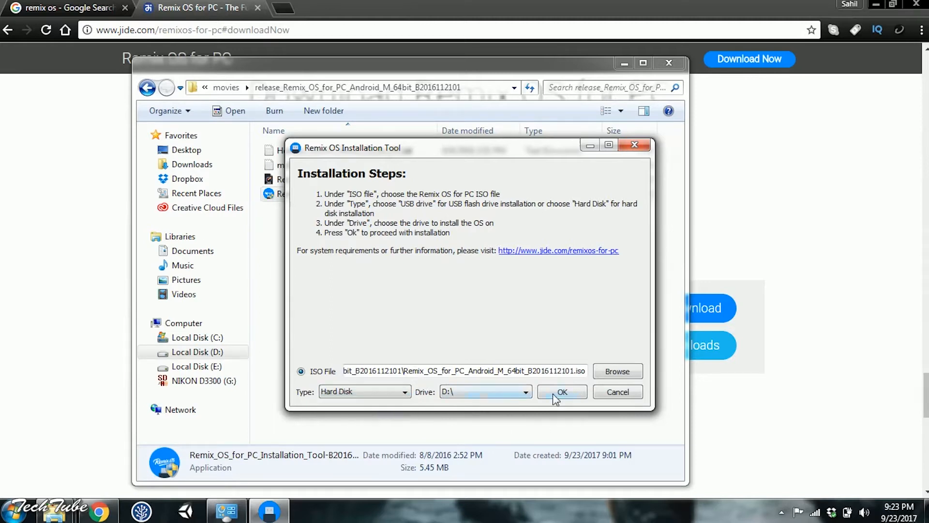
Step: Install Remix OS with an 8GB system size and reboot the PC
{"action": "left_click", "coordinate": [562, 392]}
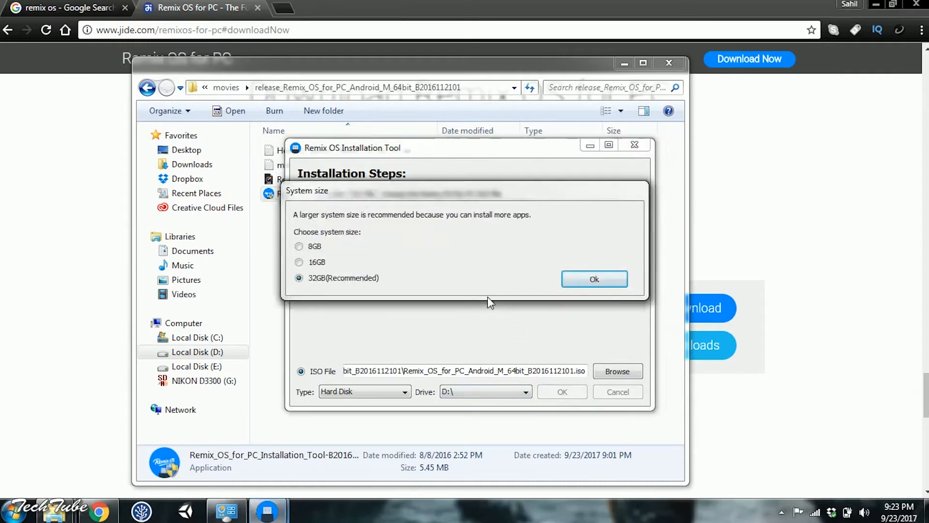
{"action": "mouse_move", "coordinate": [489, 307]}
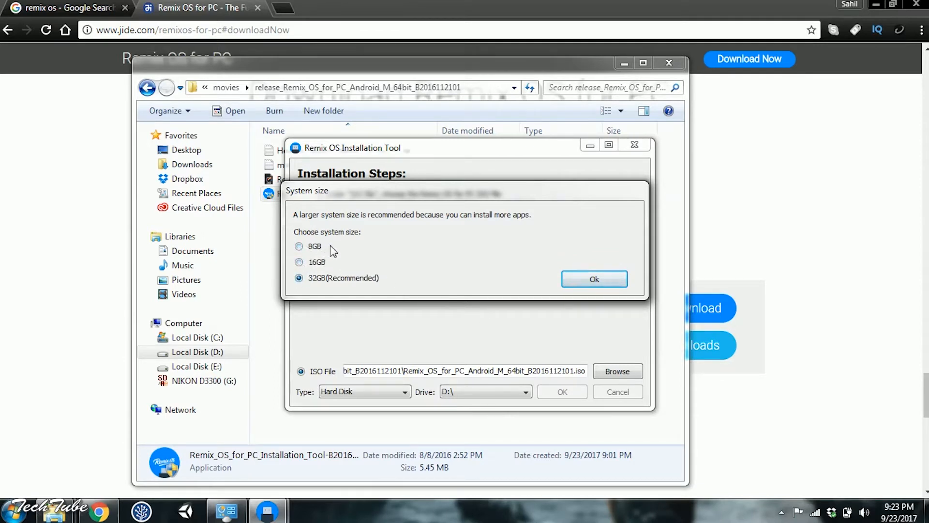
{"action": "left_click", "coordinate": [299, 246]}
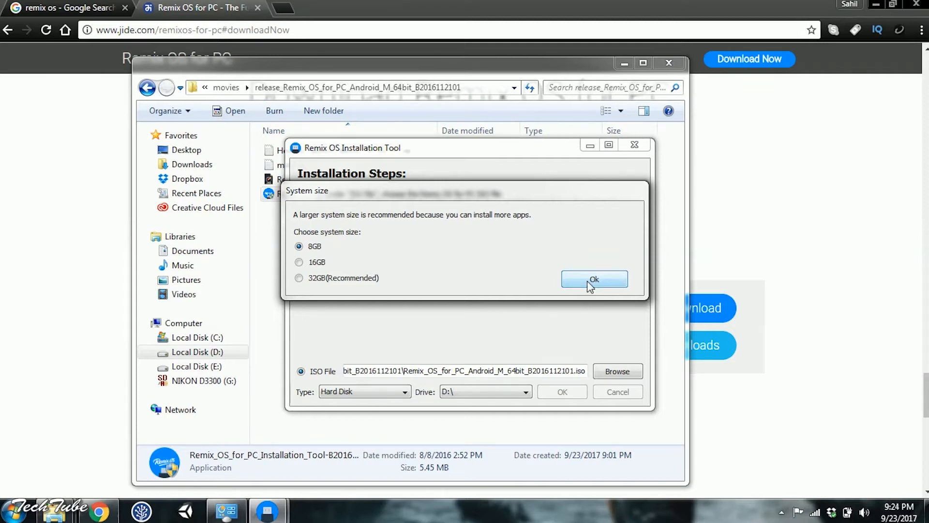
{"action": "left_click", "coordinate": [594, 279]}
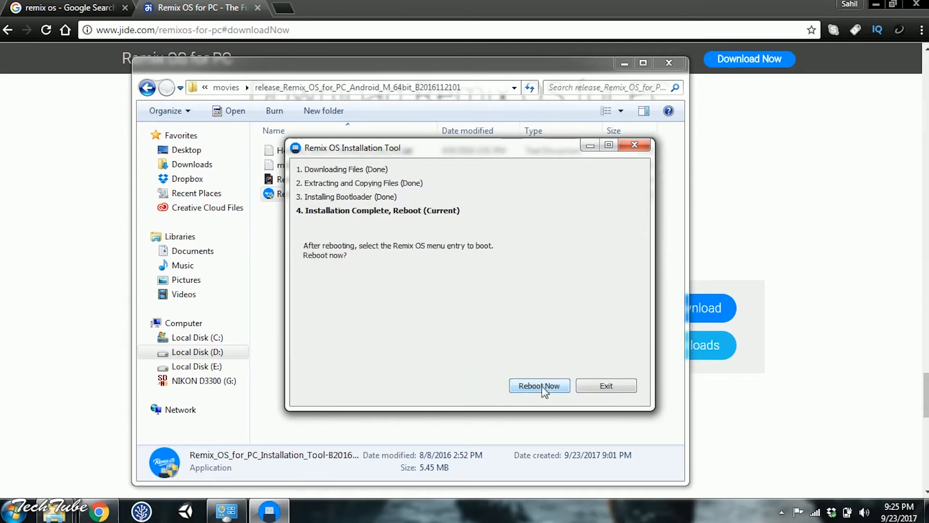
{"action": "left_click", "coordinate": [539, 386]}
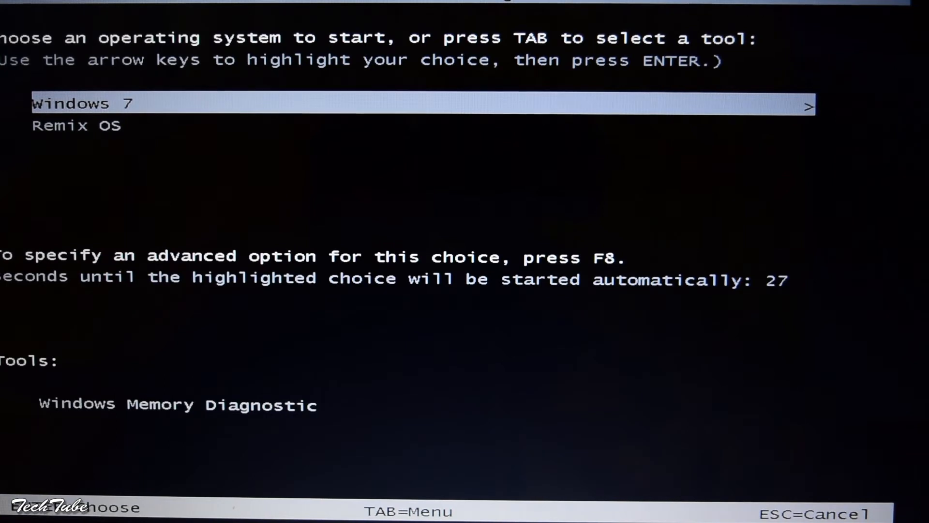
Step: Highlight Remix OS in the Windows Boot Manager menu and boot it
{"action": "key", "text": "down"}
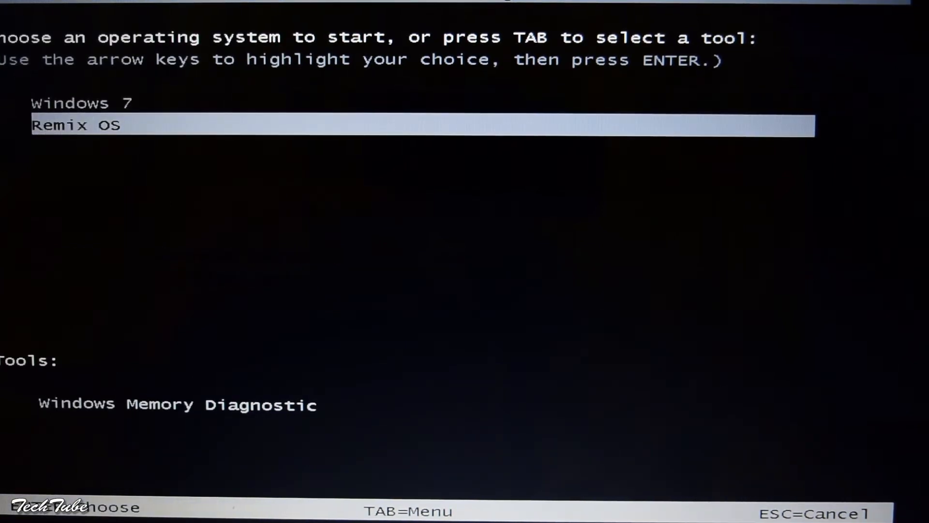
{"action": "key", "text": "enter"}
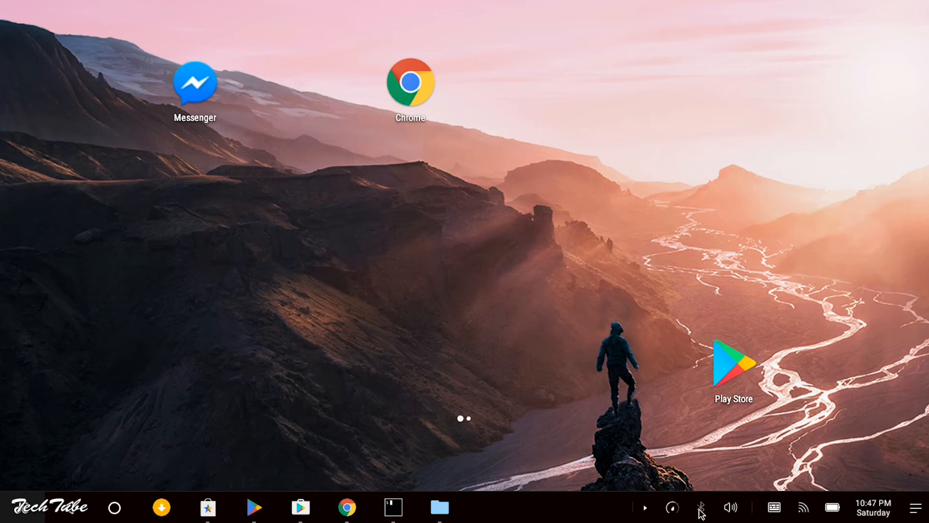
Step: Check the taskbar volume slider, then open and dismiss the notifications panel
{"action": "left_click", "coordinate": [731, 508]}
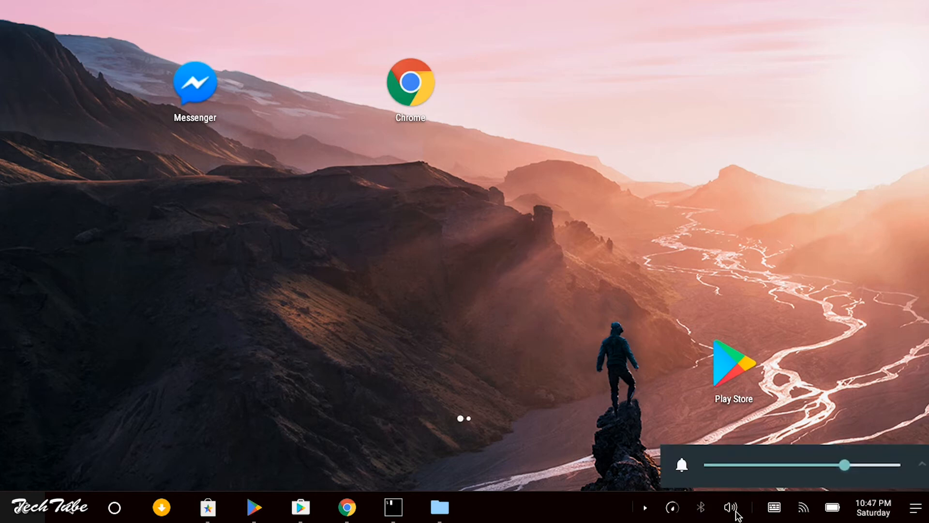
{"action": "left_click", "coordinate": [804, 507]}
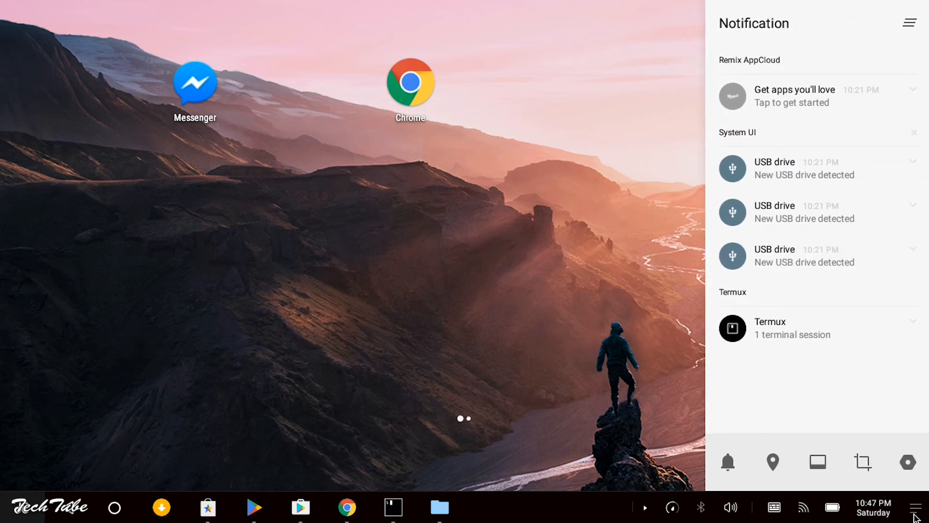
{"action": "left_click", "coordinate": [918, 508]}
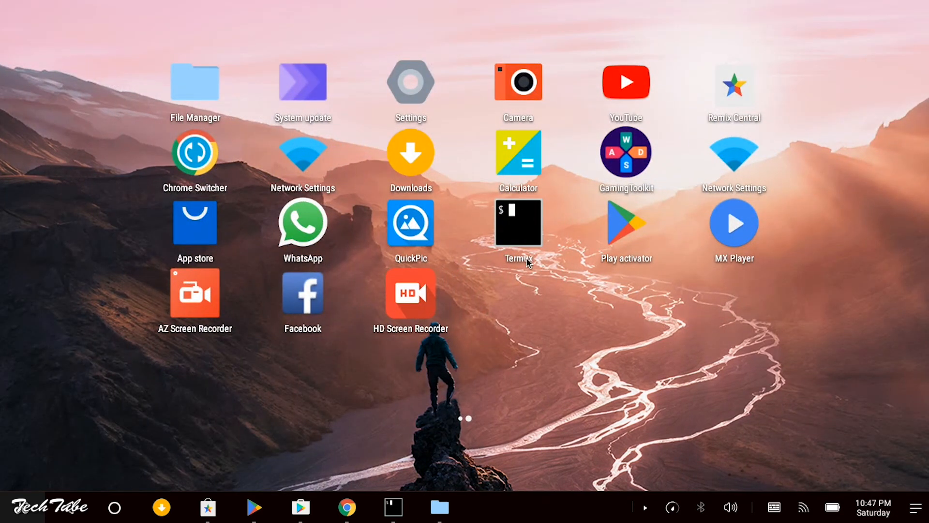
Step: View About tablet showing Remix OS 3.0.207 and Android 6.0.1, then return to Settings
{"action": "left_click", "coordinate": [410, 82]}
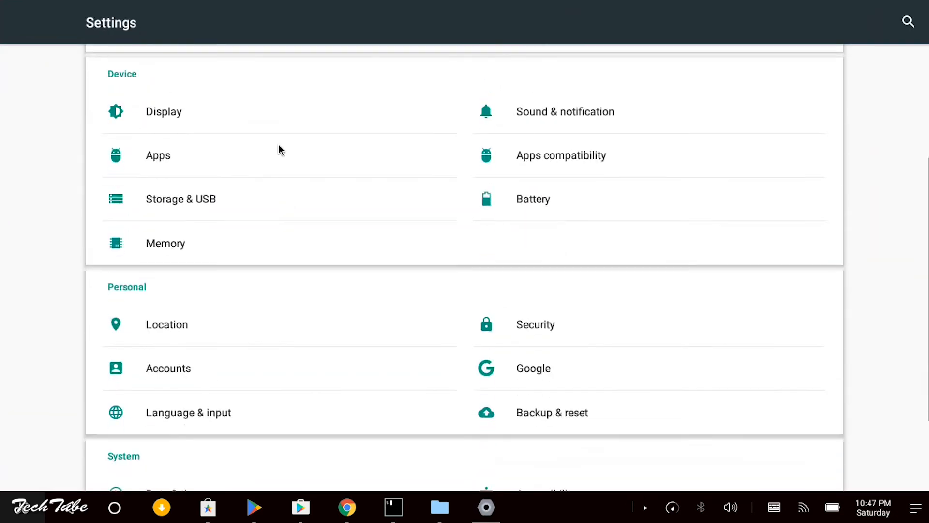
{"action": "scroll", "scroll_direction": "down", "scroll_amount": 3}
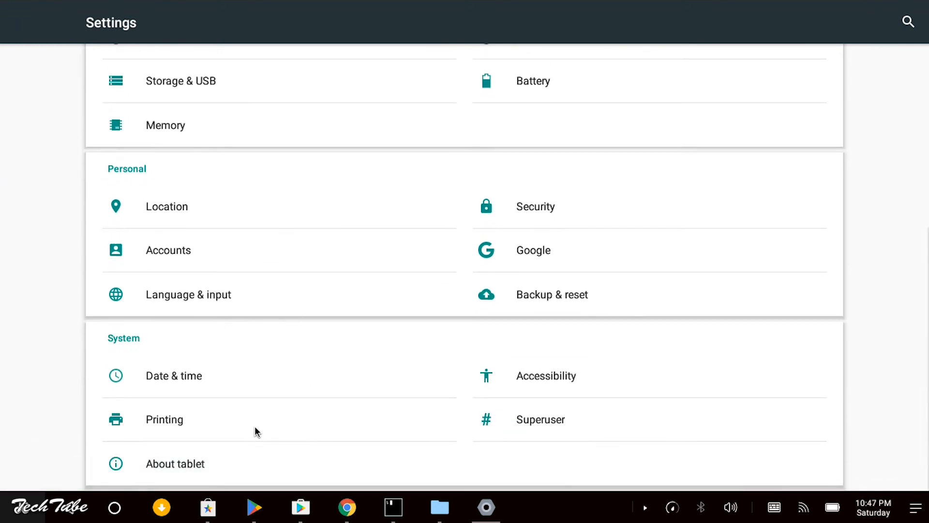
{"action": "left_click", "coordinate": [175, 463]}
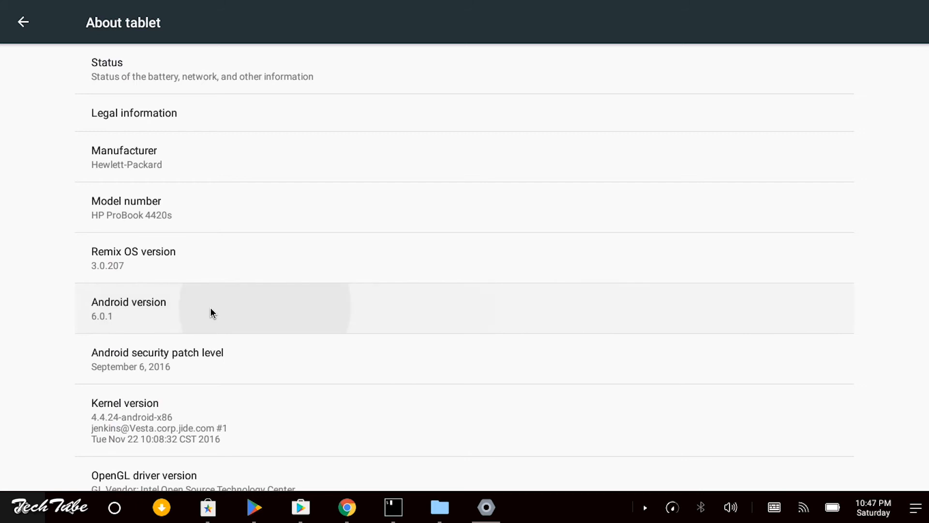
{"action": "left_click", "coordinate": [129, 308]}
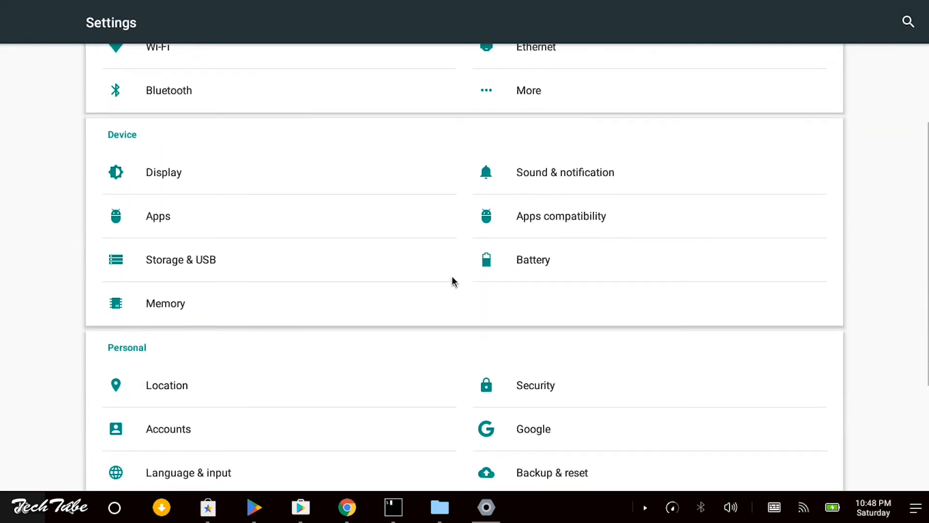
{"action": "scroll", "scroll_direction": "down", "scroll_amount": 3}
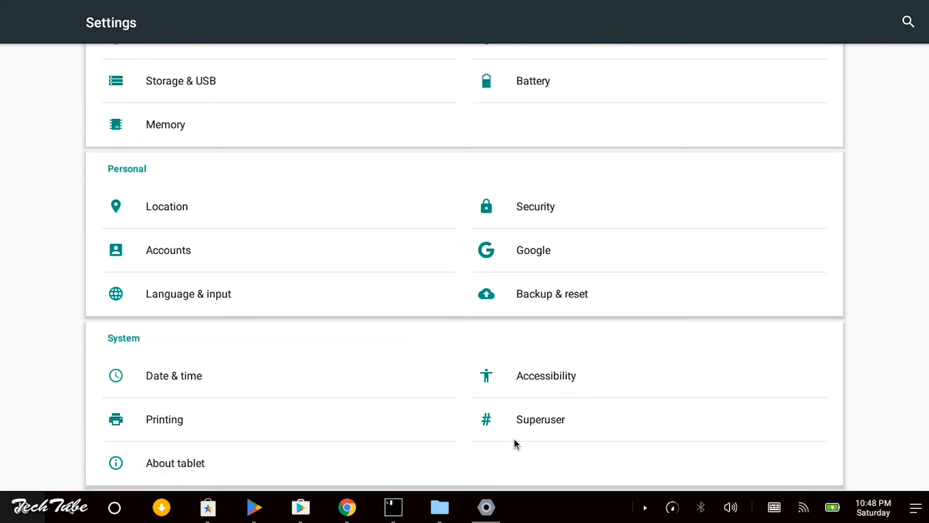
{"action": "left_click", "coordinate": [540, 419]}
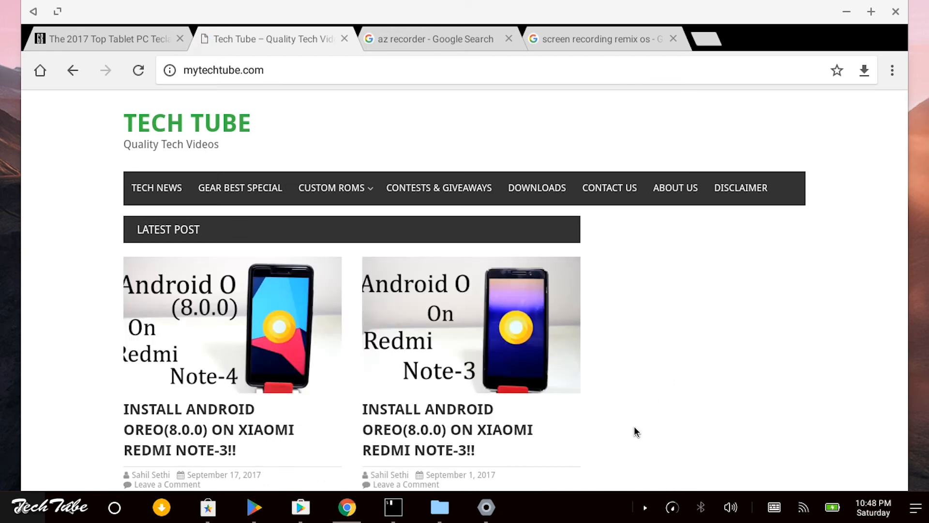
Step: Briefly open Play Store from the taskbar, then return to Chrome
{"action": "scroll", "scroll_direction": "down", "scroll_amount": 3}
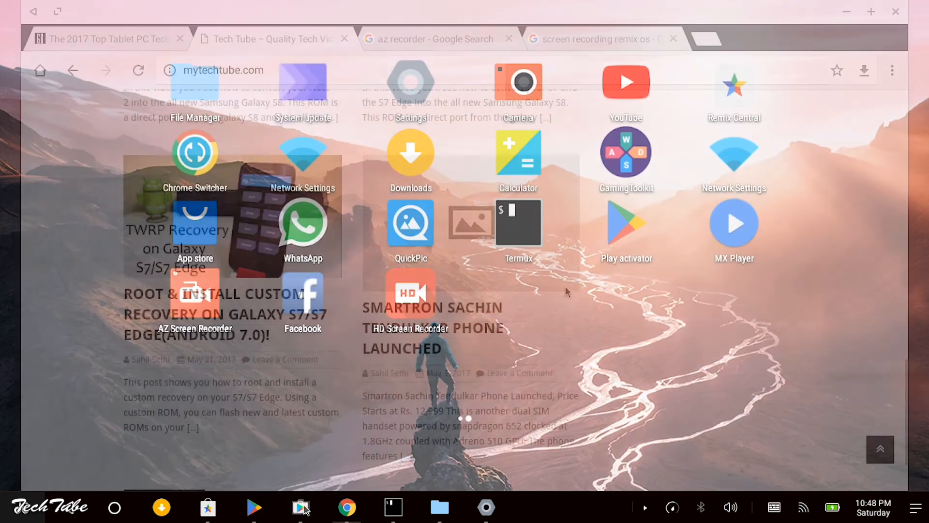
{"action": "left_click", "coordinate": [300, 508]}
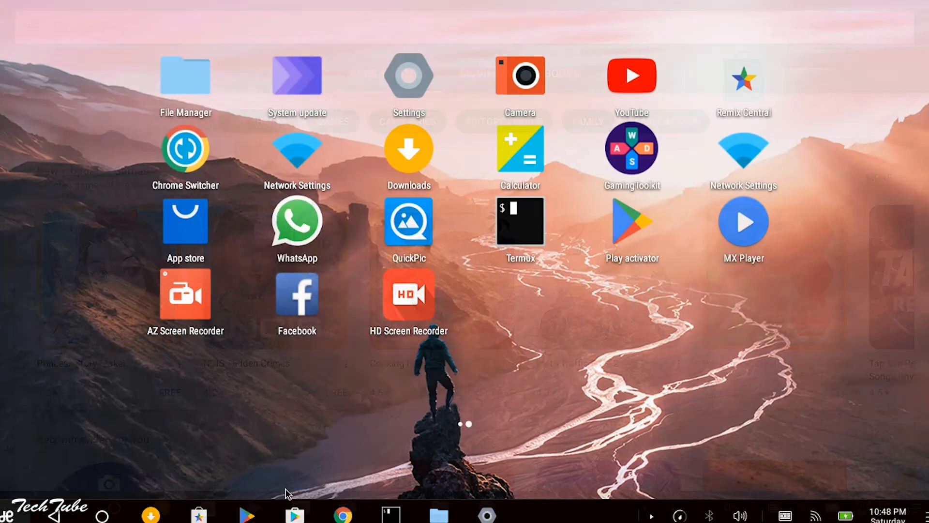
{"action": "left_click", "coordinate": [343, 514]}
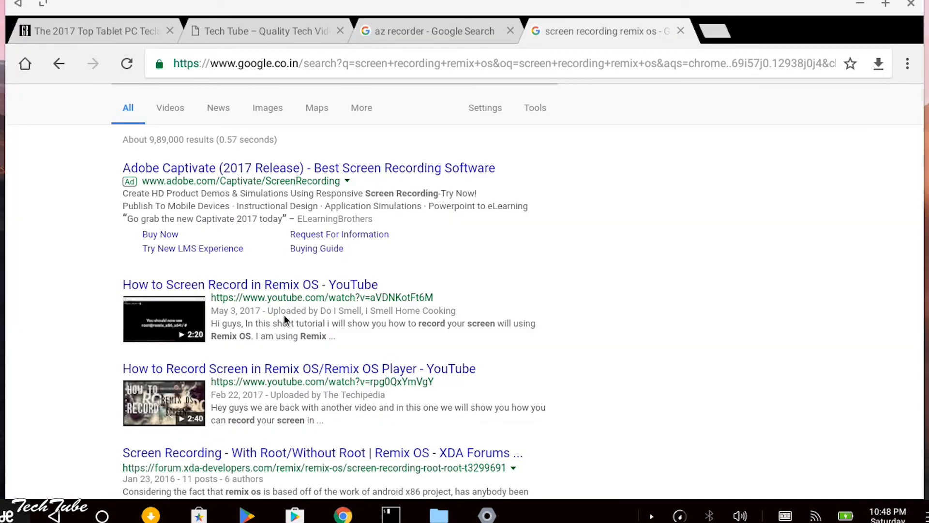
Step: Open the Tech Tube post on installing Android Oreo on Redmi Note 4
{"action": "left_click", "coordinate": [264, 31]}
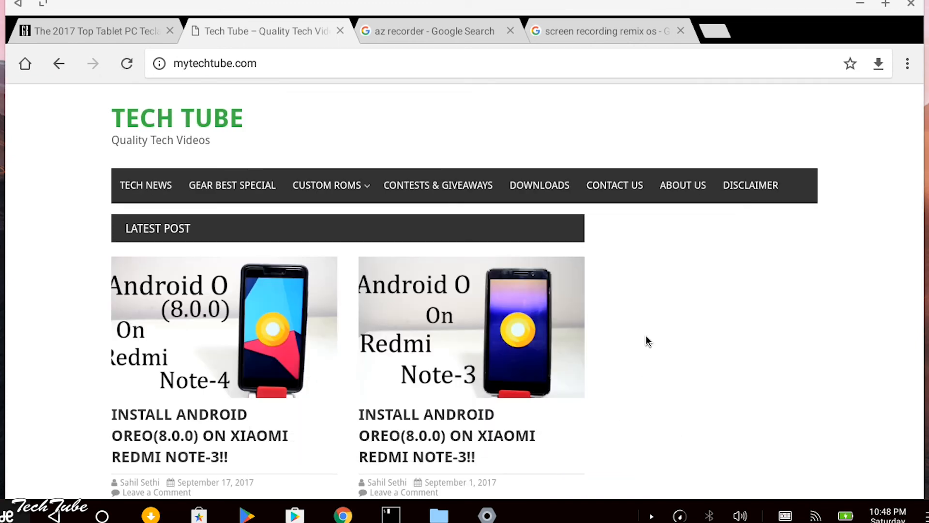
{"action": "scroll", "scroll_direction": "down", "scroll_amount": 3}
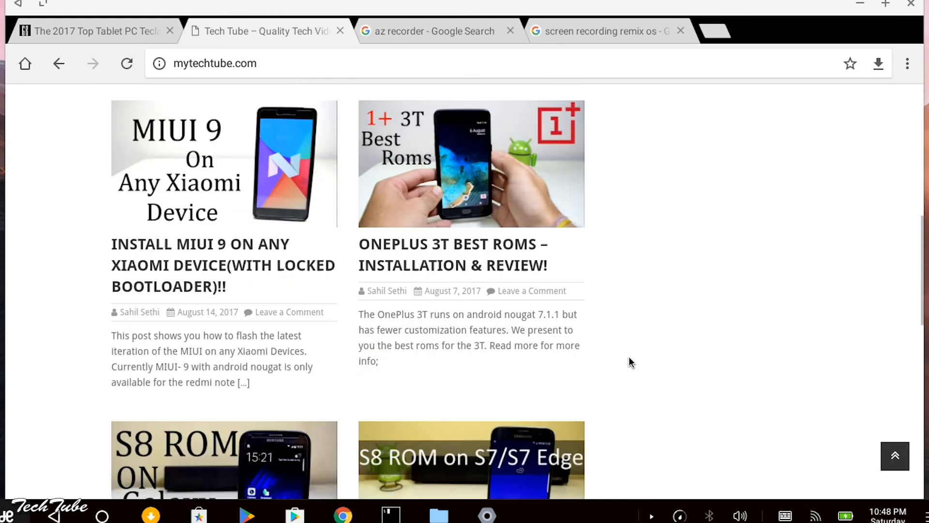
{"action": "scroll", "scroll_direction": "down", "scroll_amount": 3}
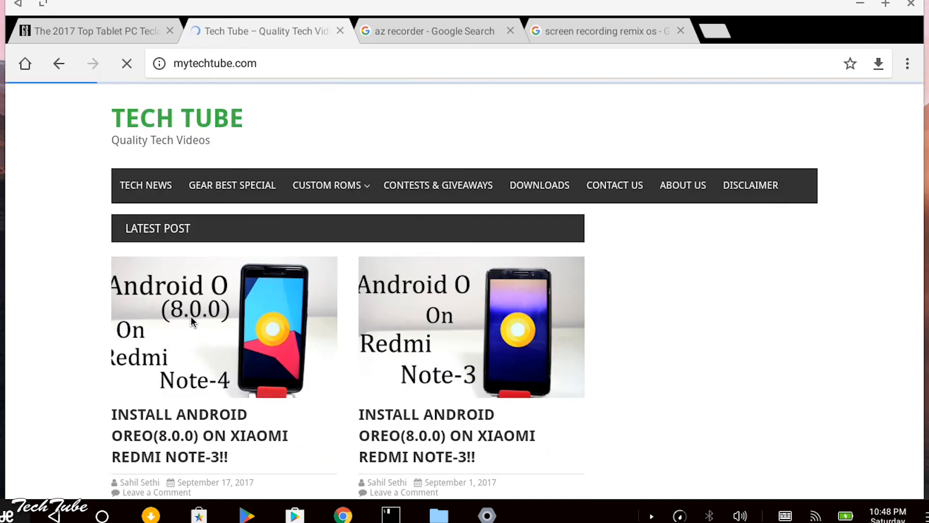
{"action": "left_click", "coordinate": [224, 327]}
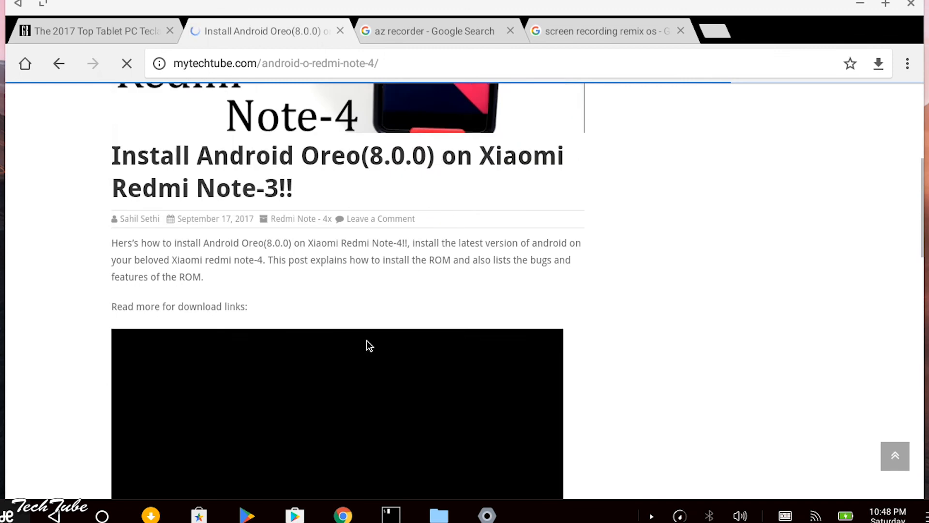
{"action": "scroll", "scroll_direction": "down", "scroll_amount": 3}
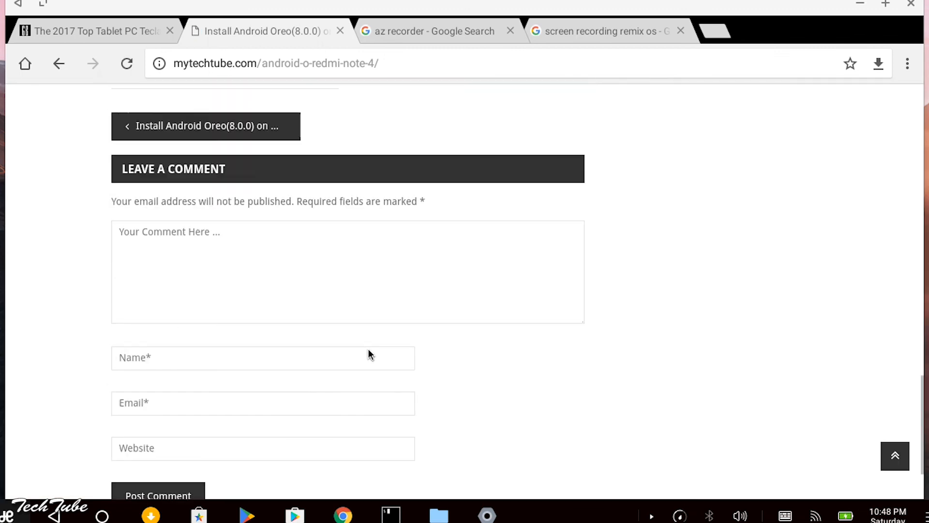